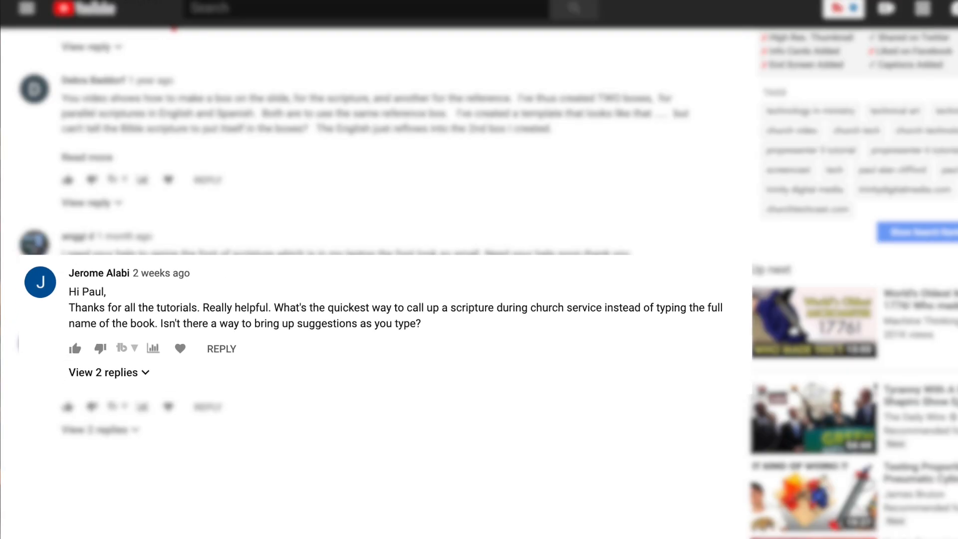
# Bring up the Bibles panel and clear the old Mark 9:24 reference from Scripture Lookup
pyautogui.moveTo(299, 248); pyautogui.dragTo(447, 265)
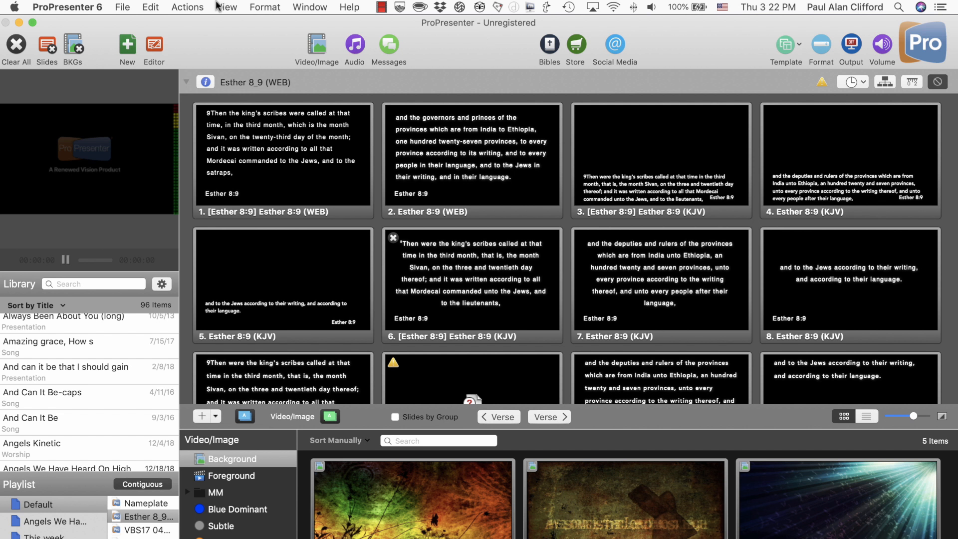
pyautogui.click(188, 7)
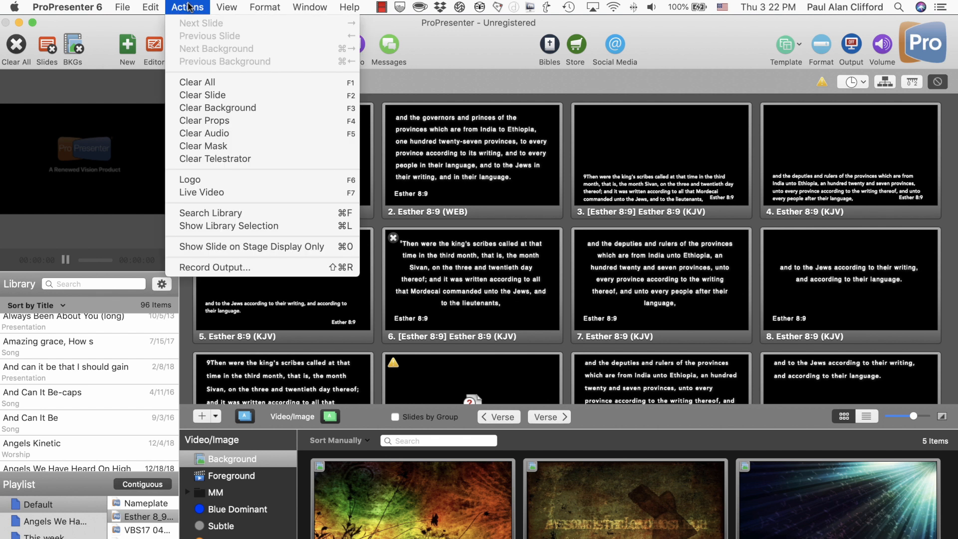
pyautogui.click(226, 7)
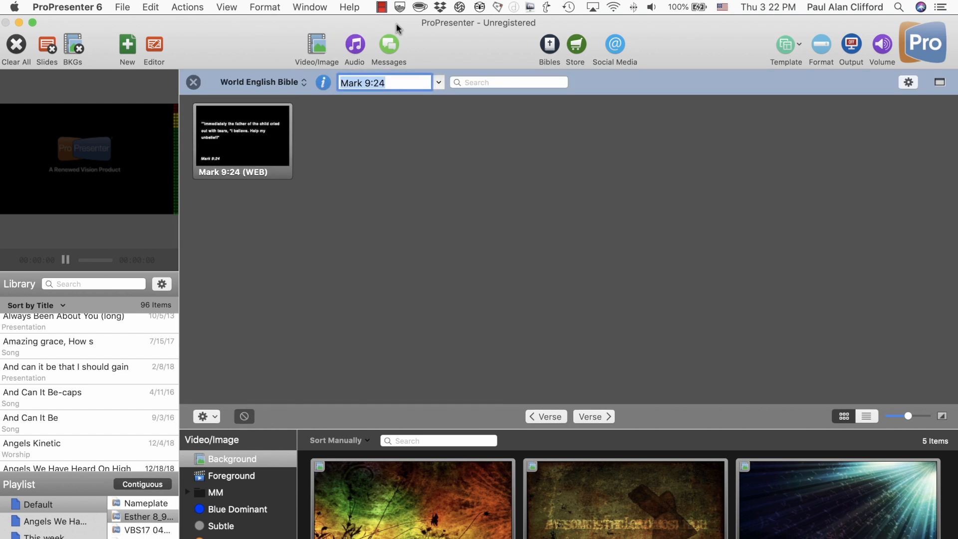
pyautogui.click(384, 83)
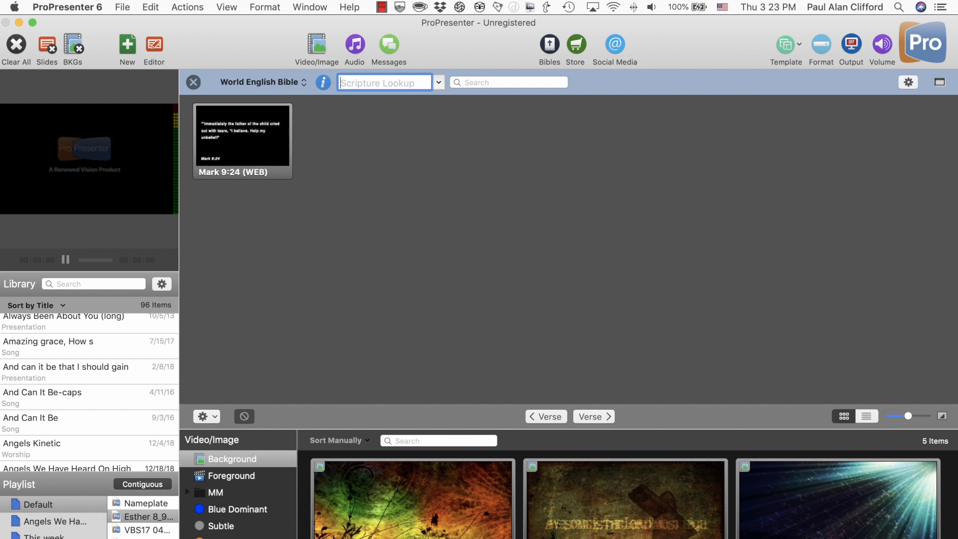
# Look up Genesis 2:1-25 via 'ge', then Psalms 123:1-4 via 'ps' to show its four verses
pyautogui.write('g')
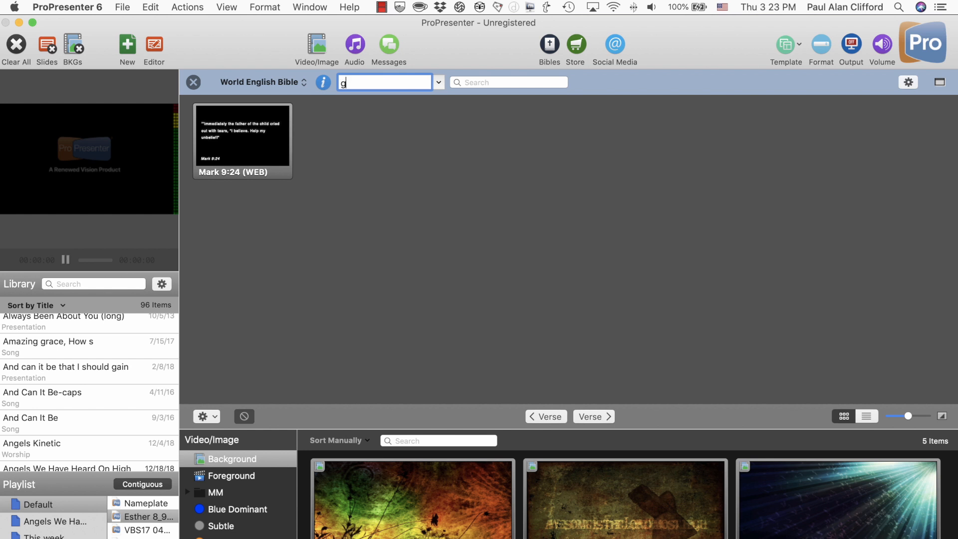
pyautogui.write('e')
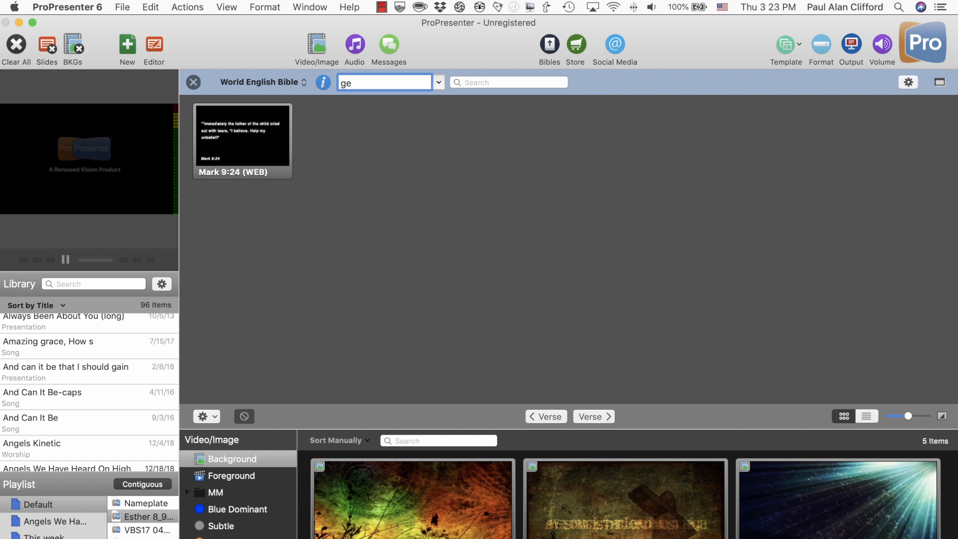
pyautogui.write('Genesis 2:1-25')
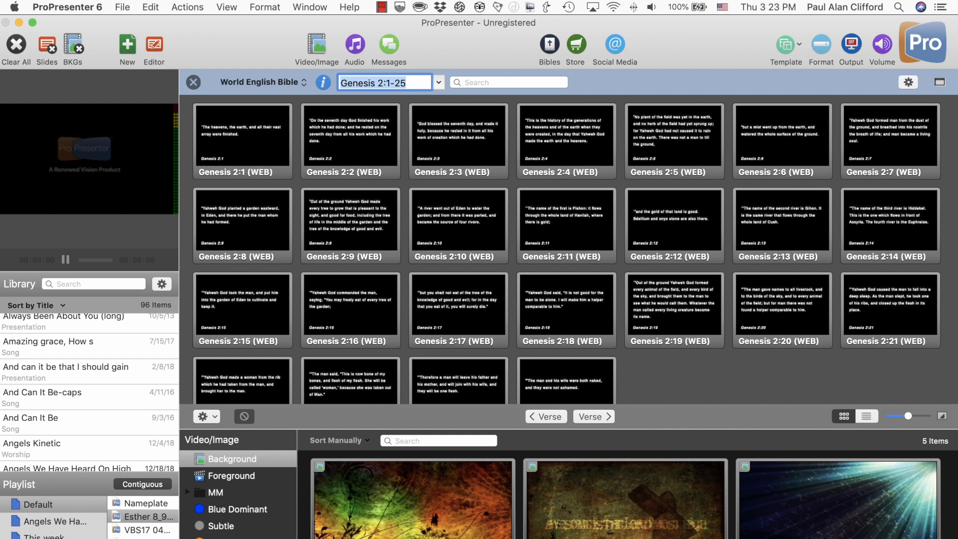
pyautogui.write('ps')
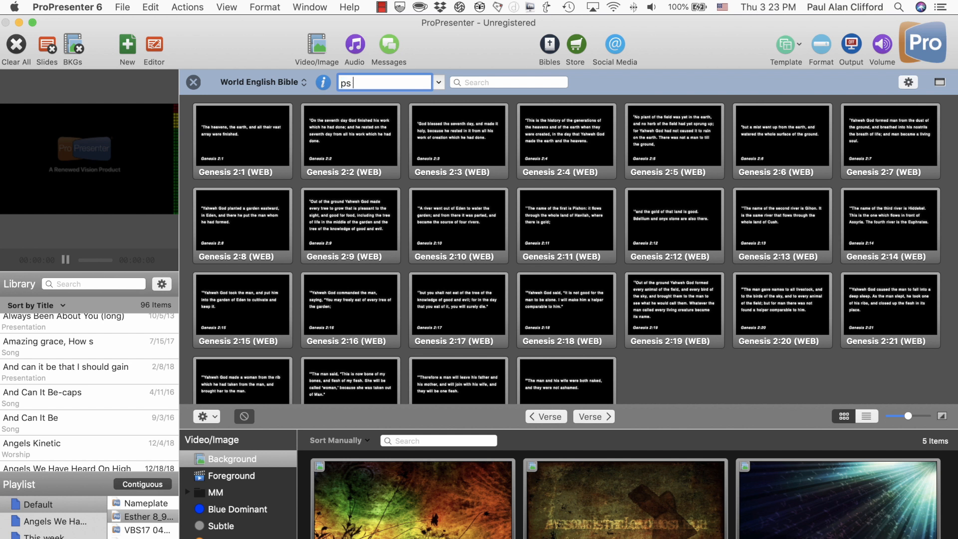
pyautogui.write('Psalms 123:1-4')
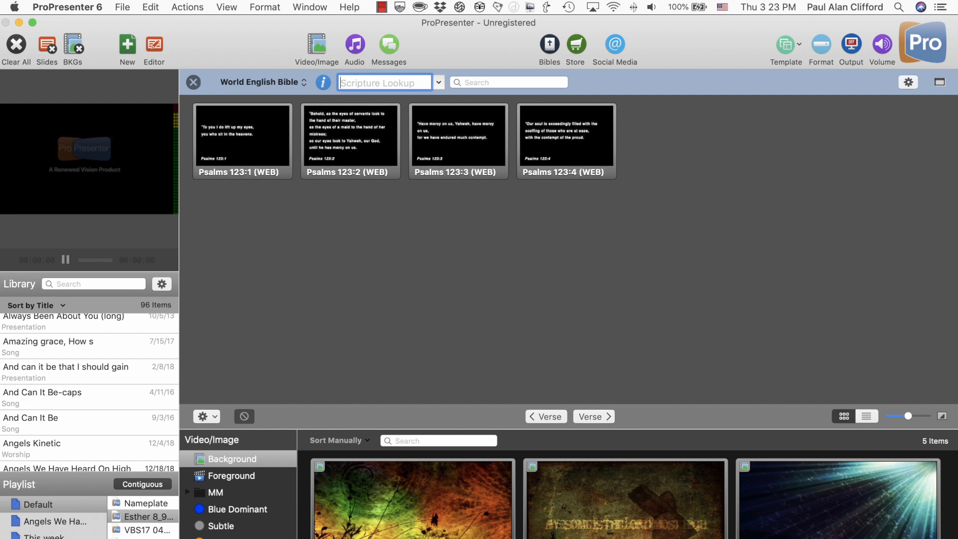
# Look up Joshua 3:1-17 via 'jo', then clear the reference field for the next lookup
pyautogui.write('jo')
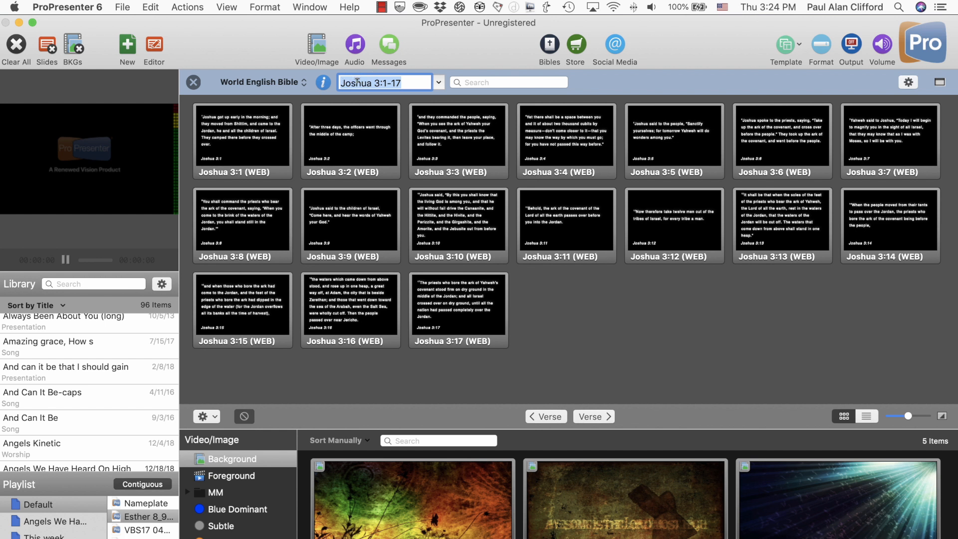
pyautogui.click(384, 82)
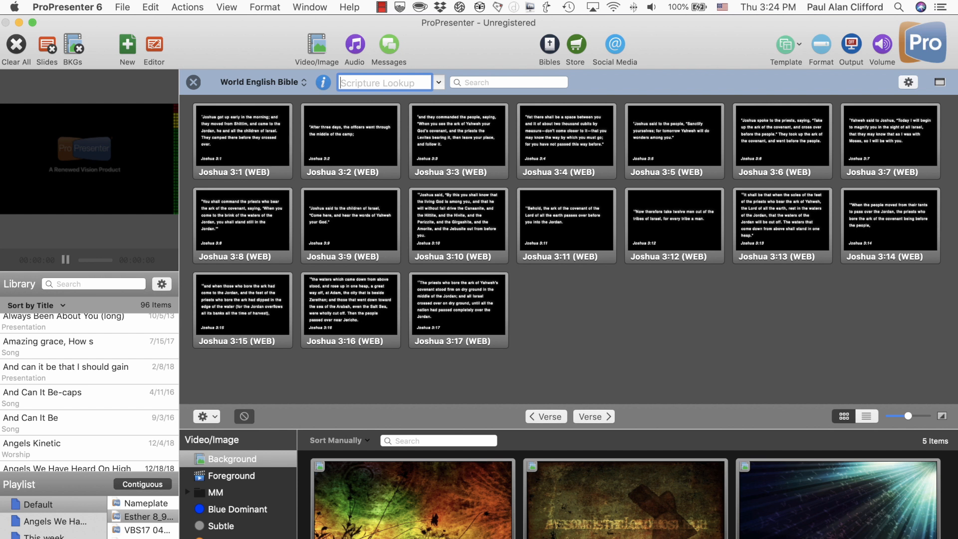
# Try John 3 and Jonah 2:1-10 lookups, then load Joshua 5:1-15 verse slides
pyautogui.write('jo')
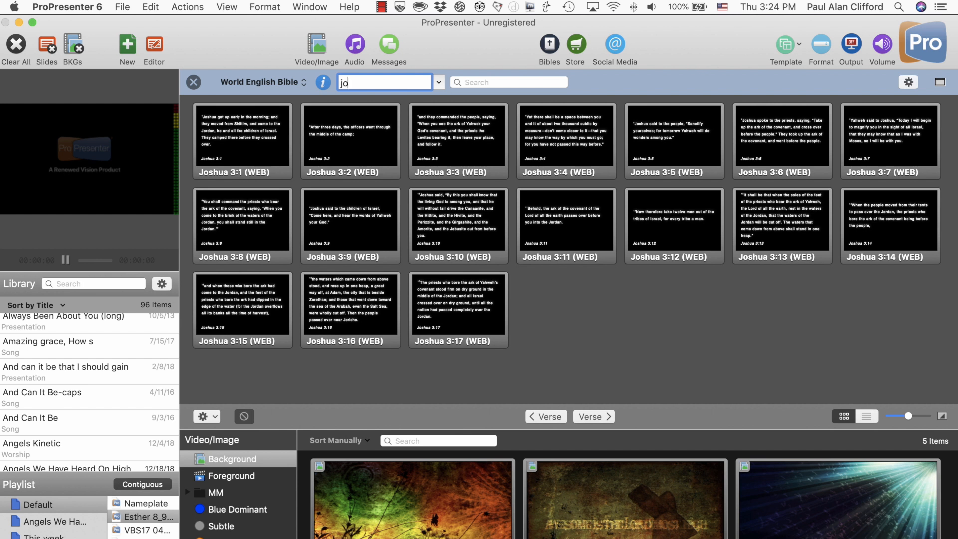
pyautogui.write('hn 3:1-36')
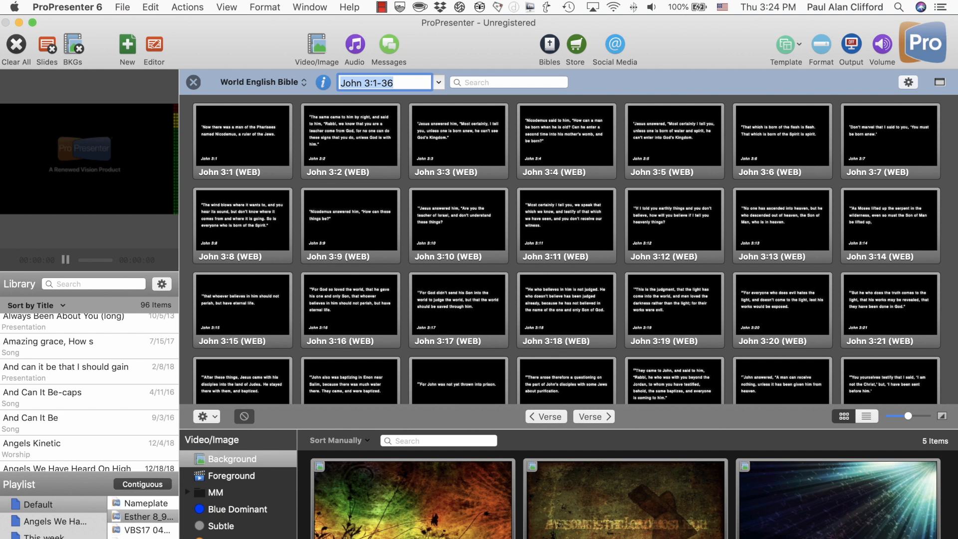
pyautogui.write('jon')
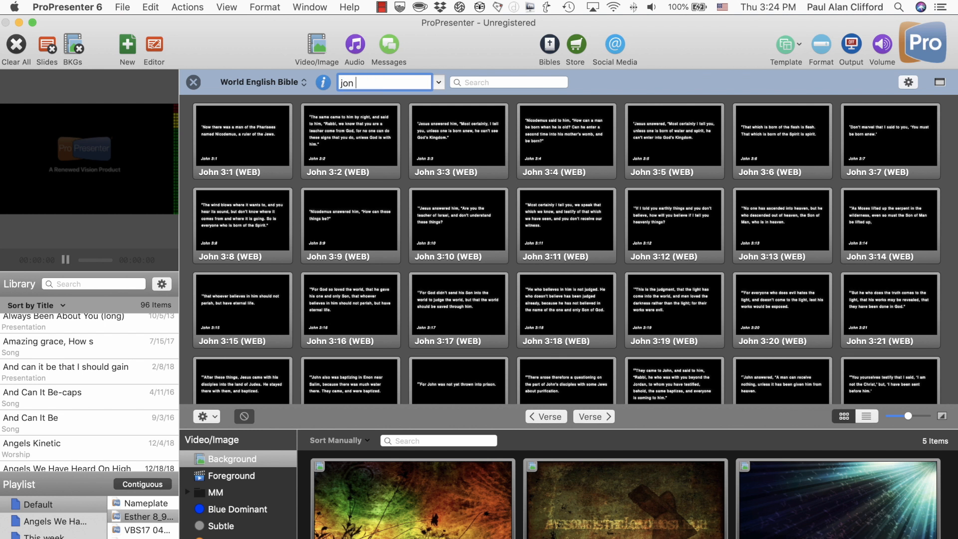
pyautogui.write('Jonah 2:1-10')
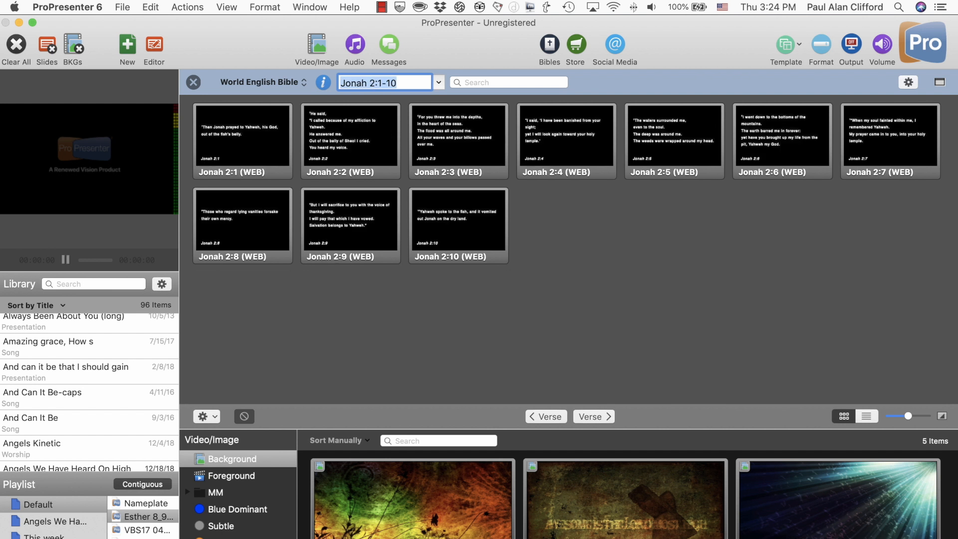
pyautogui.write('j')
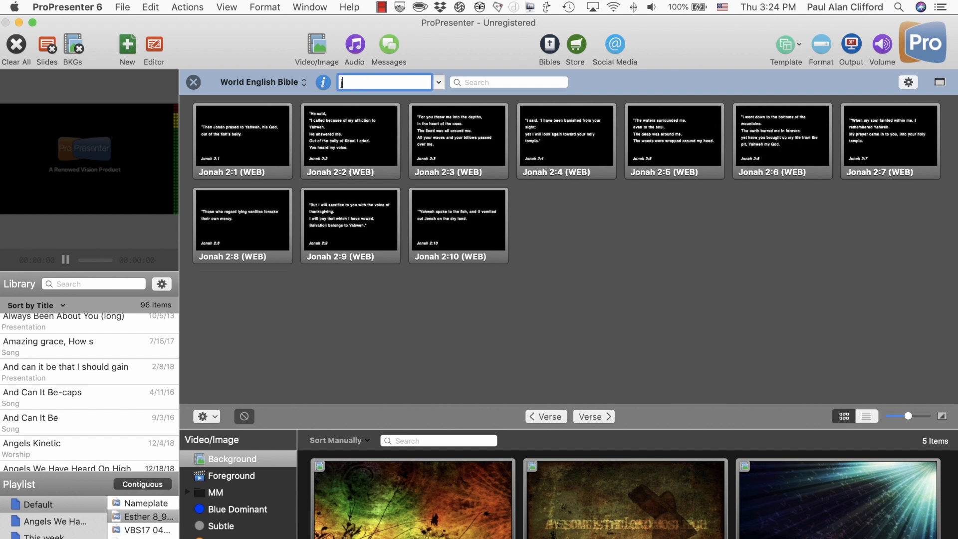
pyautogui.write('os 5')
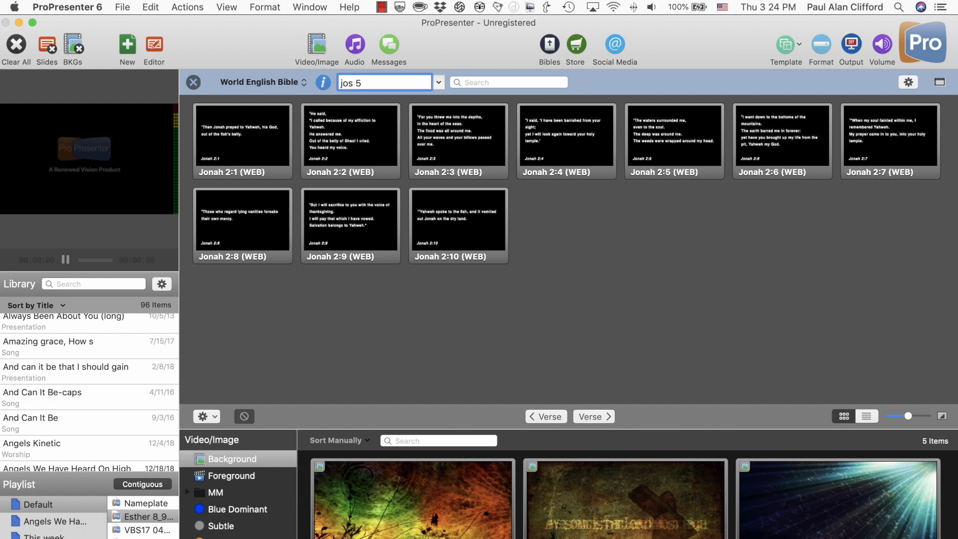
pyautogui.write('Joshua 5:1-15')
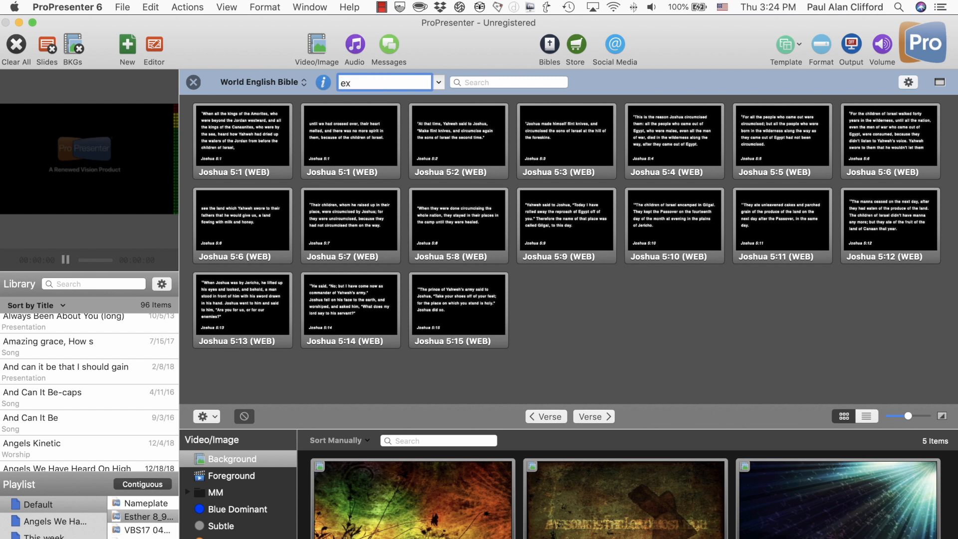
# Try Exodus 6 and Song of Solomon 7:1, then load Proverbs 30:1-33 via 'pro 3'
pyautogui.write('6')
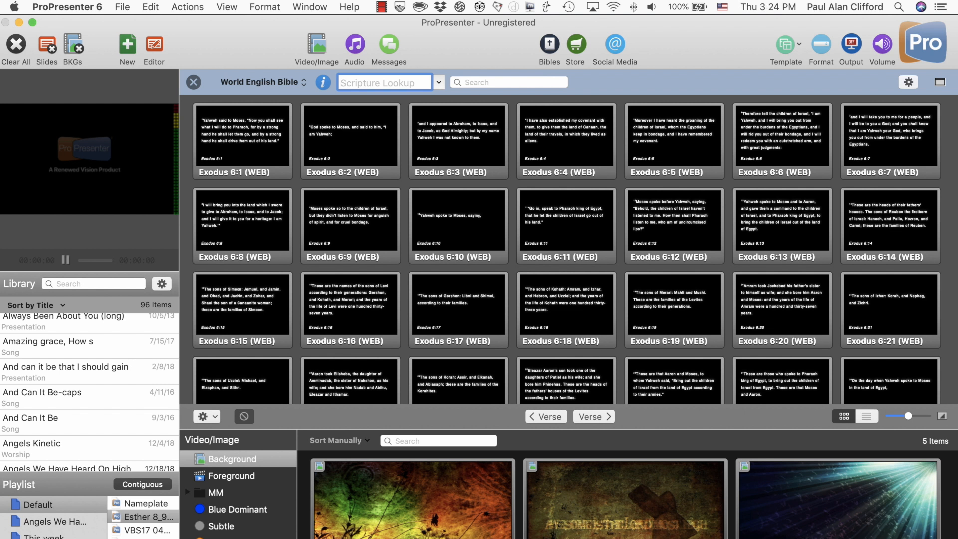
pyautogui.write('son')
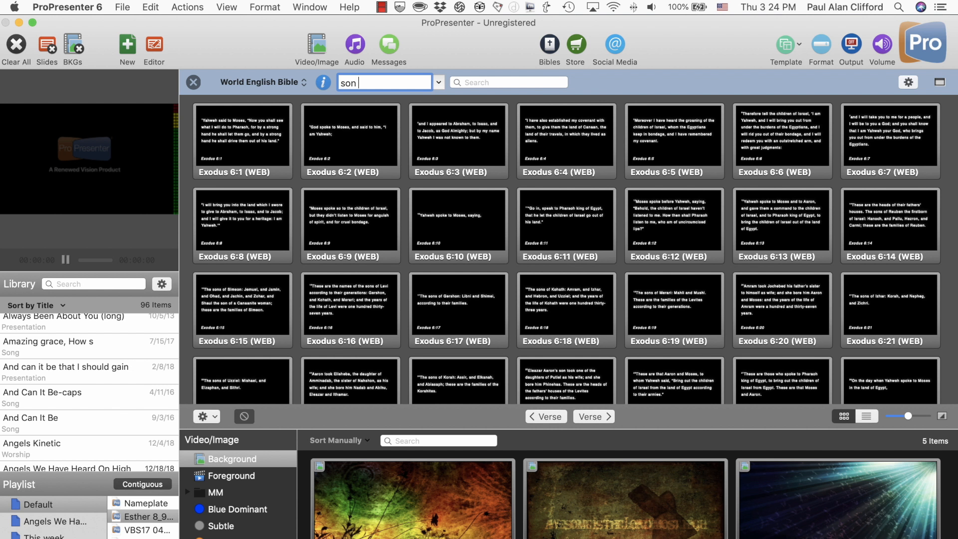
pyautogui.write('7')
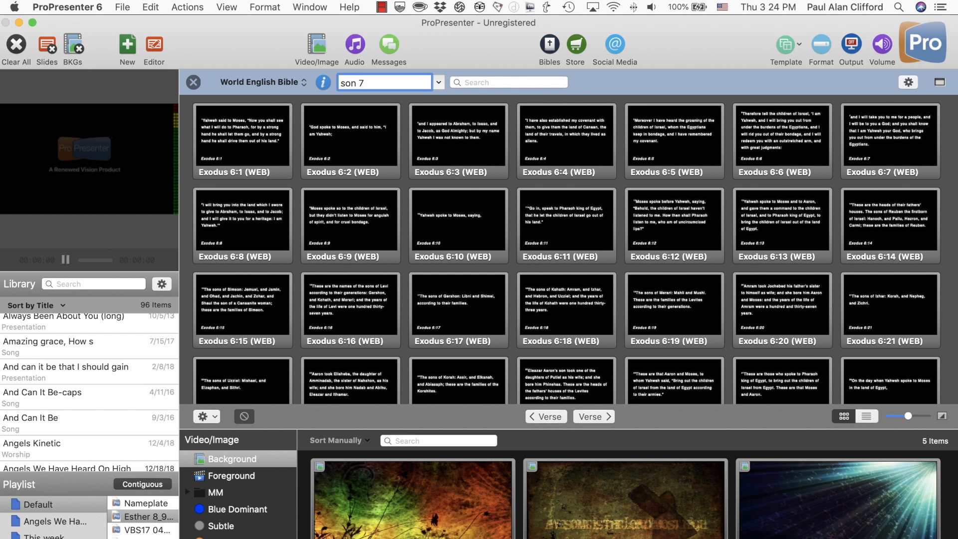
pyautogui.write('Song of Solomon 7:1')
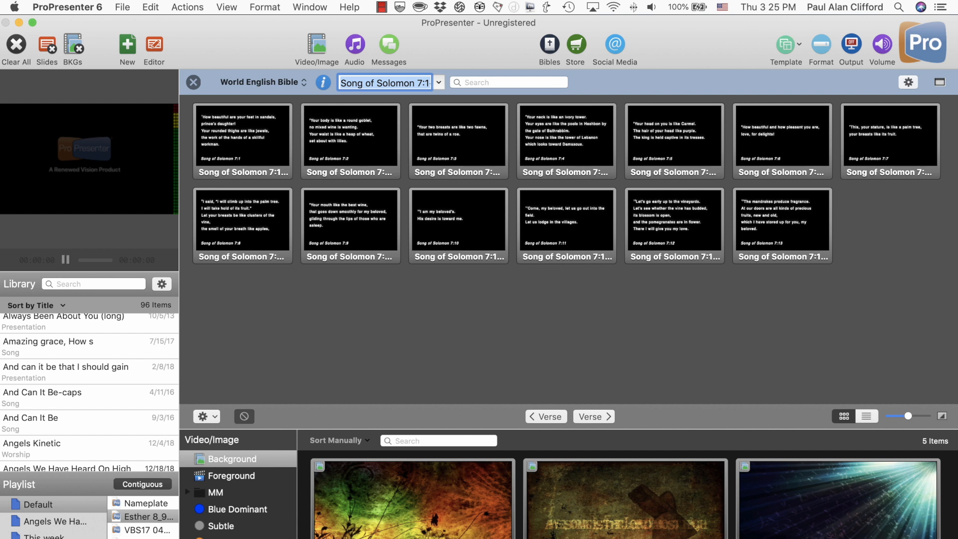
pyautogui.write('p')
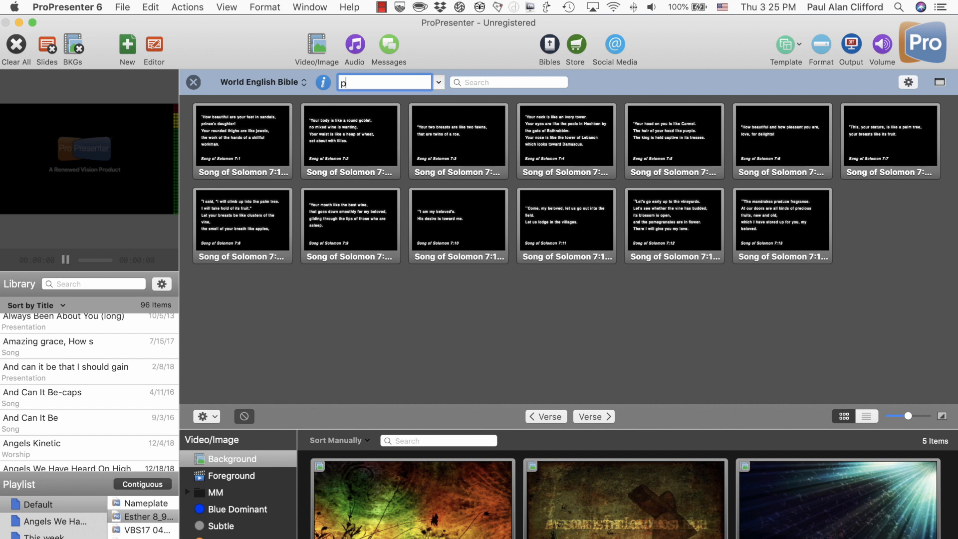
pyautogui.write('ro 3')
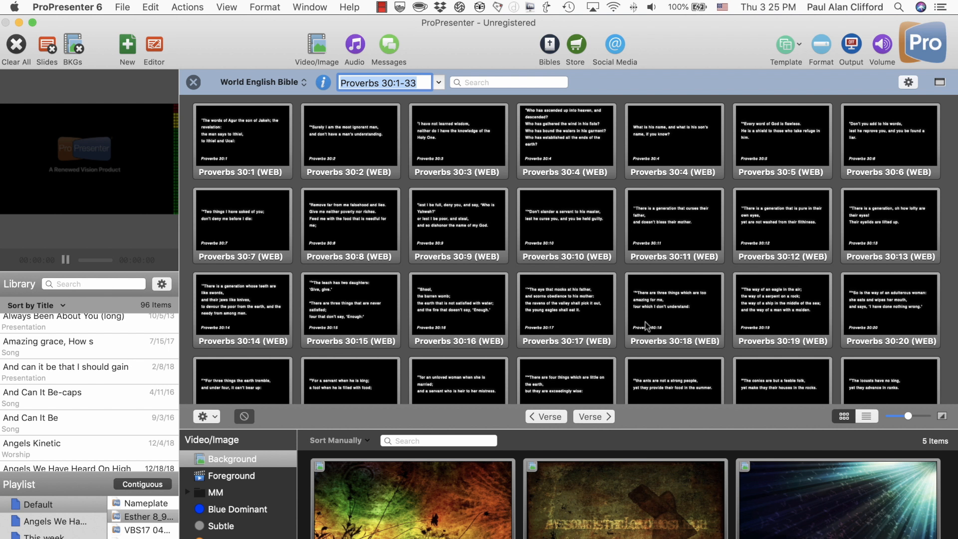
# Send Proverbs 30:10 live, review Save as Document/Copy/Save to Playlist, then dismiss the menu
pyautogui.click(565, 224)
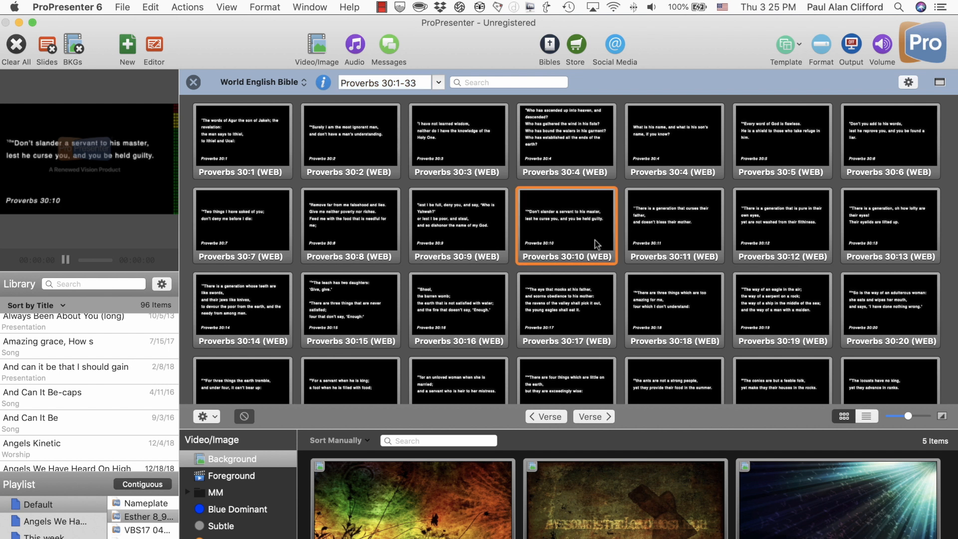
pyautogui.moveTo(322, 365)
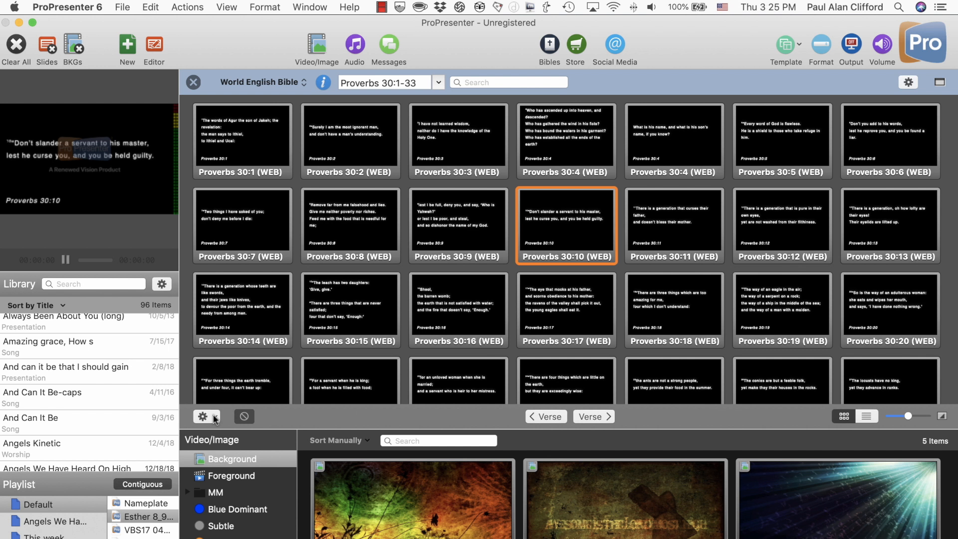
pyautogui.click(204, 417)
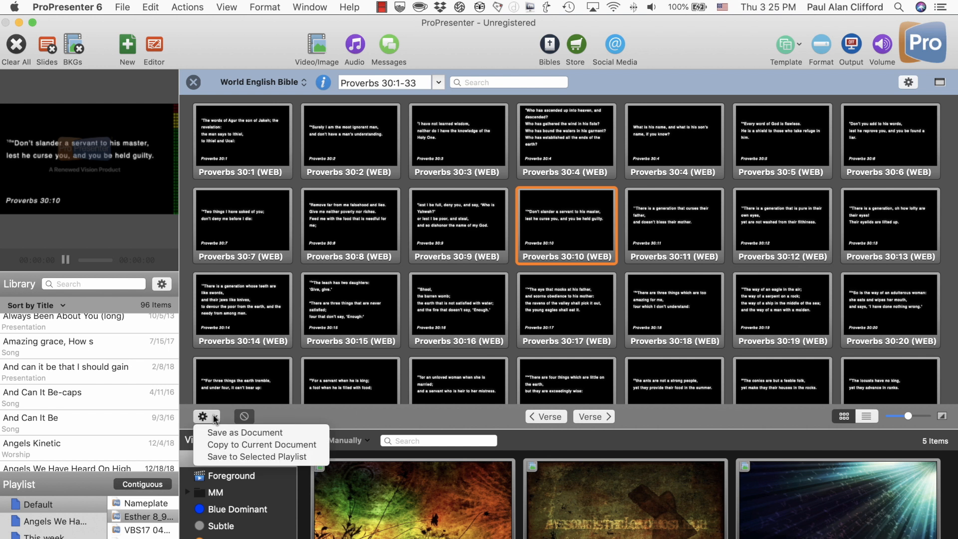
pyautogui.moveTo(245, 432)
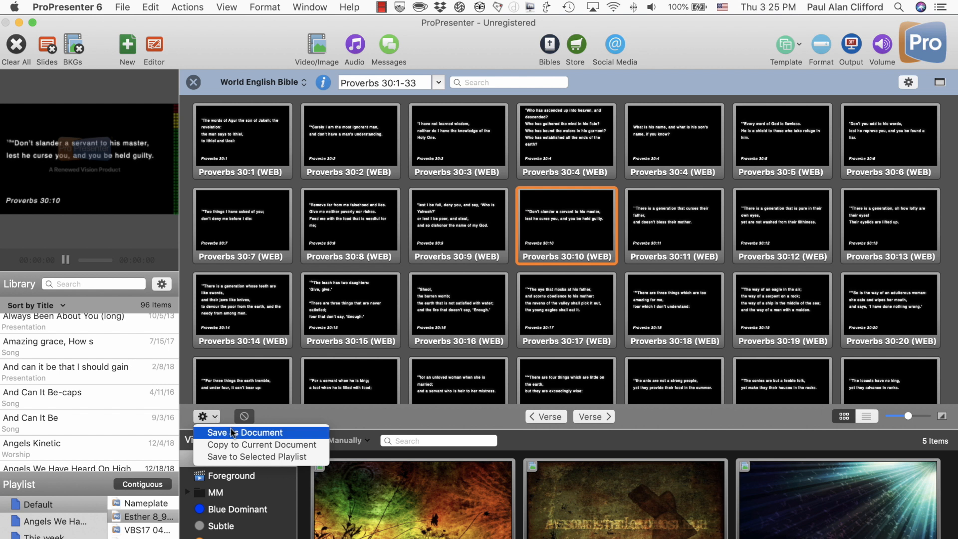
pyautogui.moveTo(255, 453)
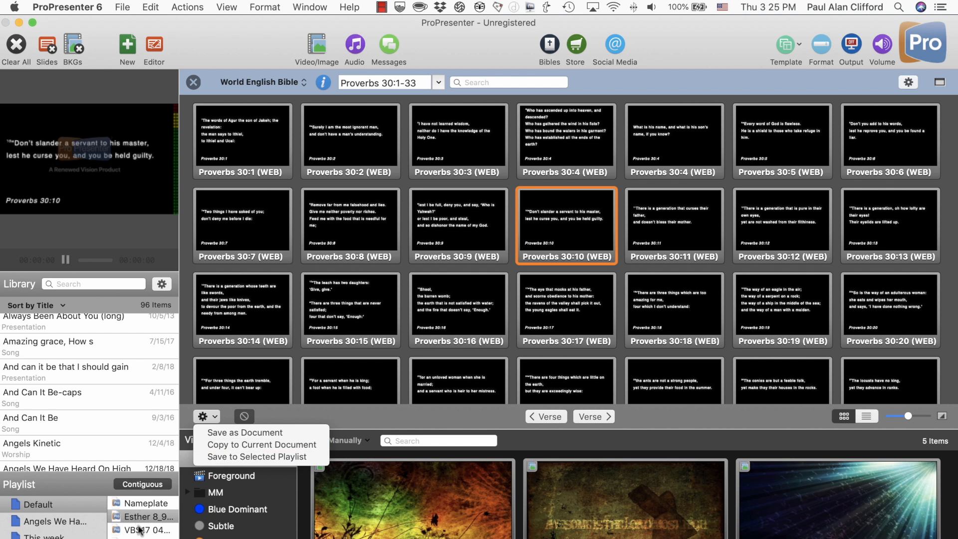
pyautogui.moveTo(140, 517)
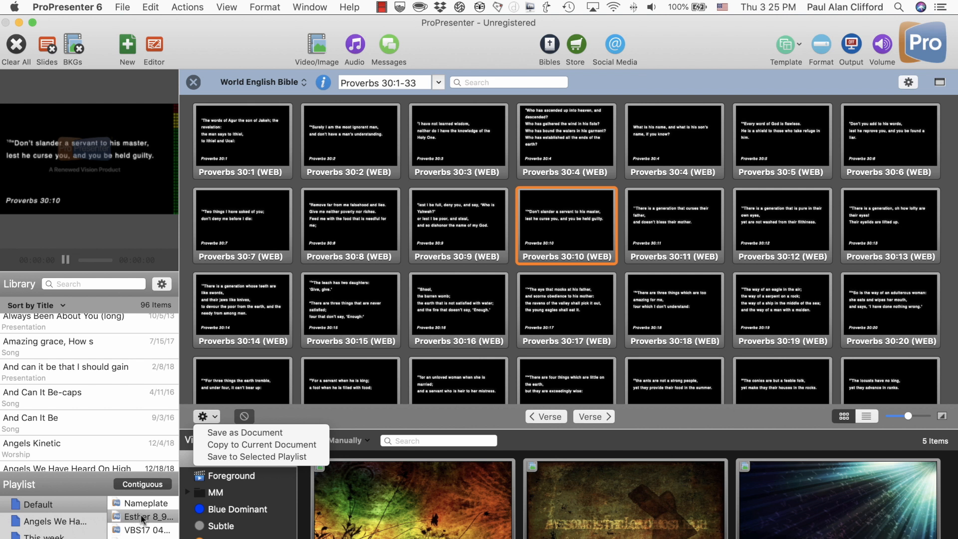
pyautogui.moveTo(258, 457)
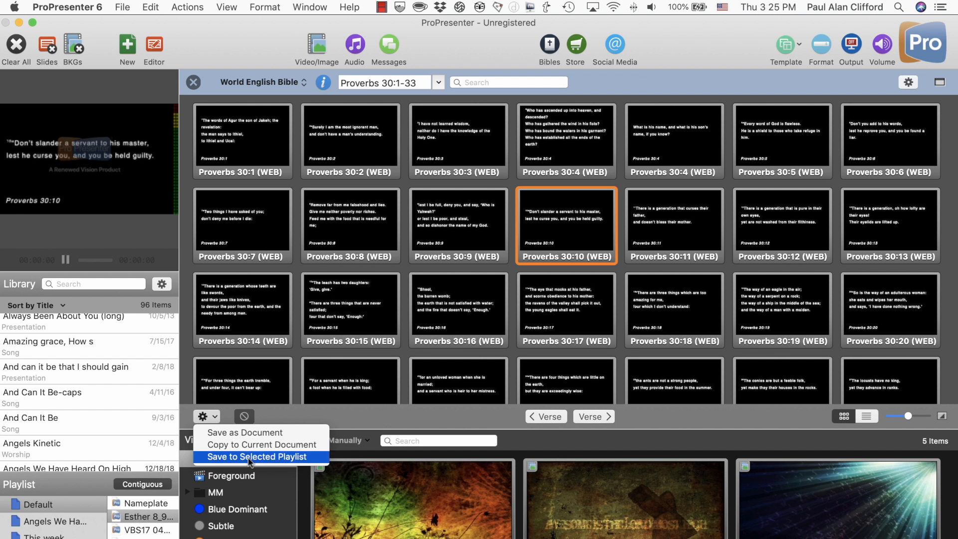
pyautogui.moveTo(261, 456)
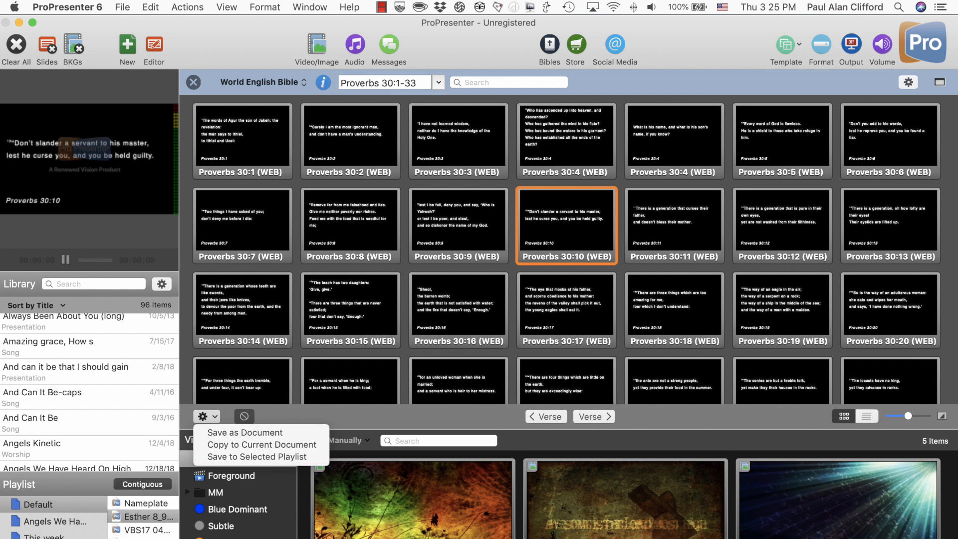
pyautogui.click(357, 421)
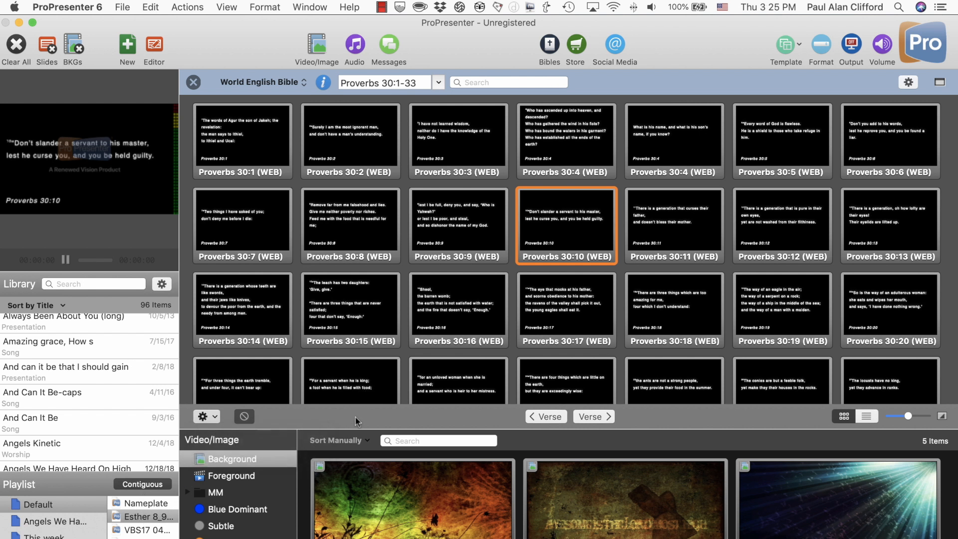